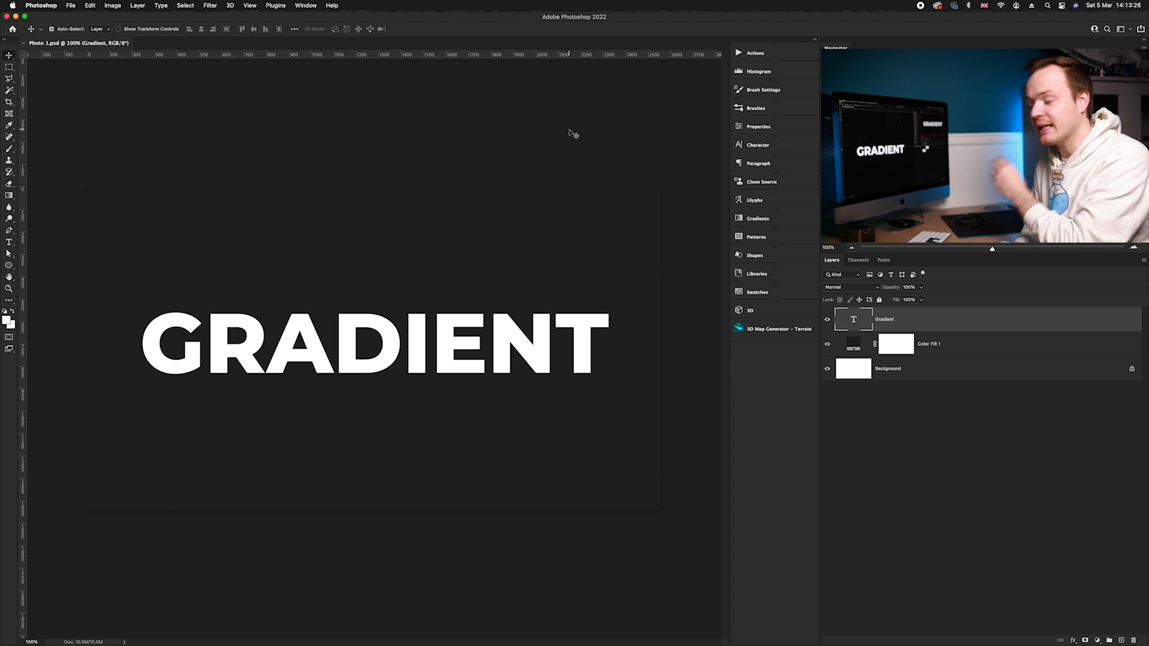
mouse_move(649, 198)
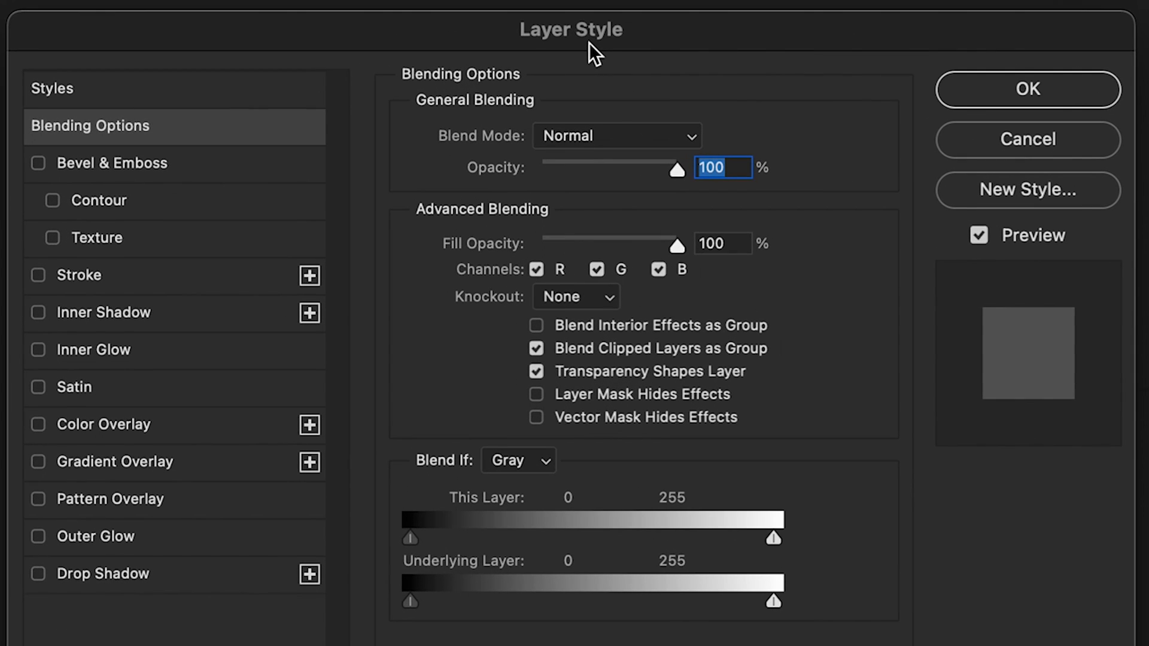
mouse_move(174, 135)
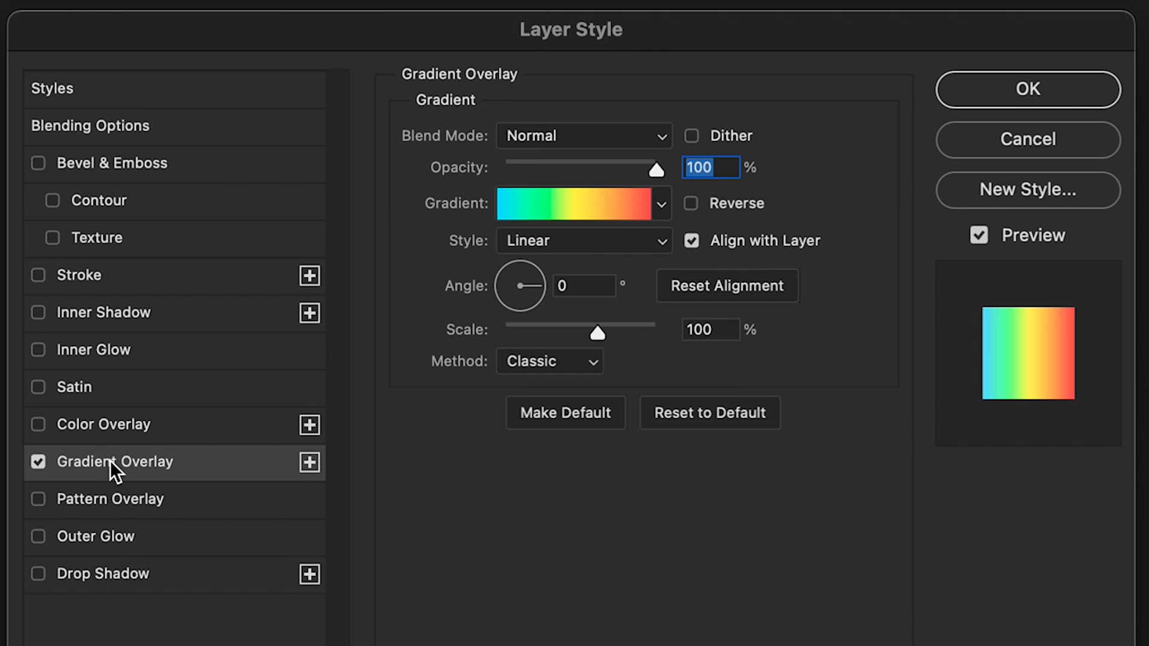
mouse_move(81, 477)
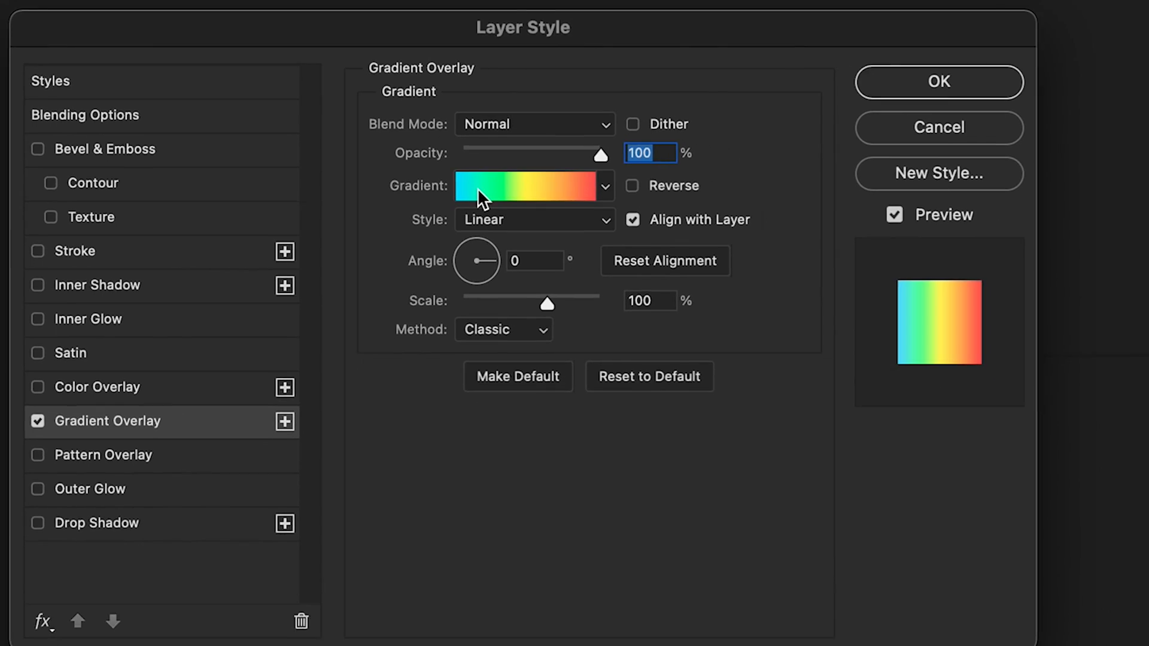
left_click(533, 186)
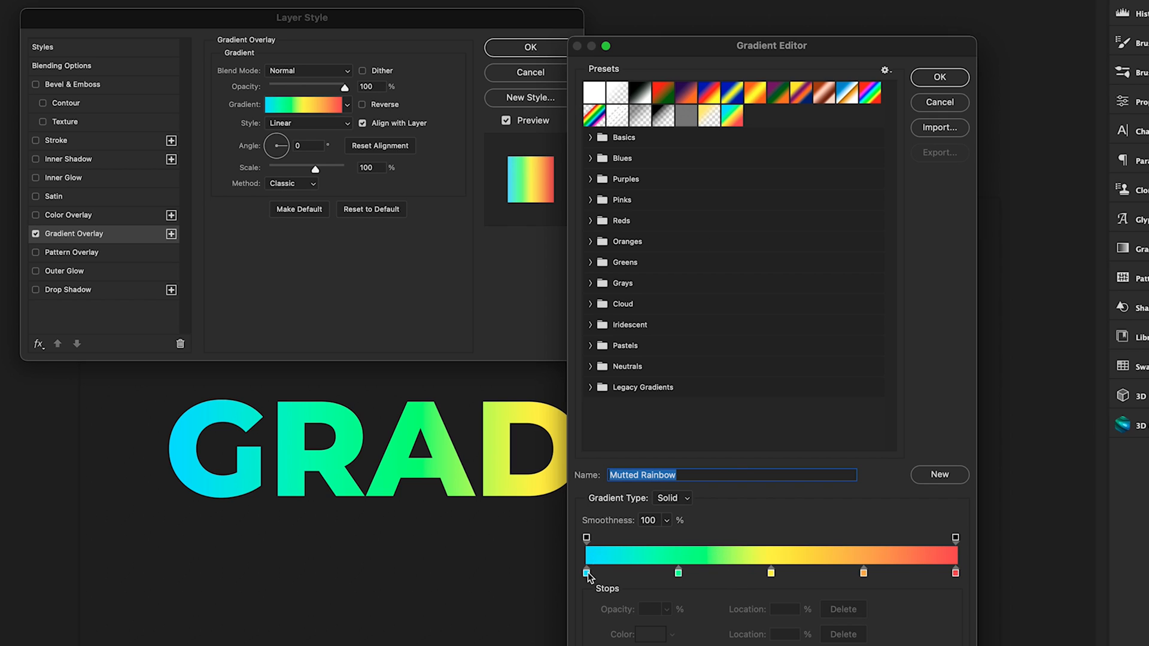
mouse_move(908, 572)
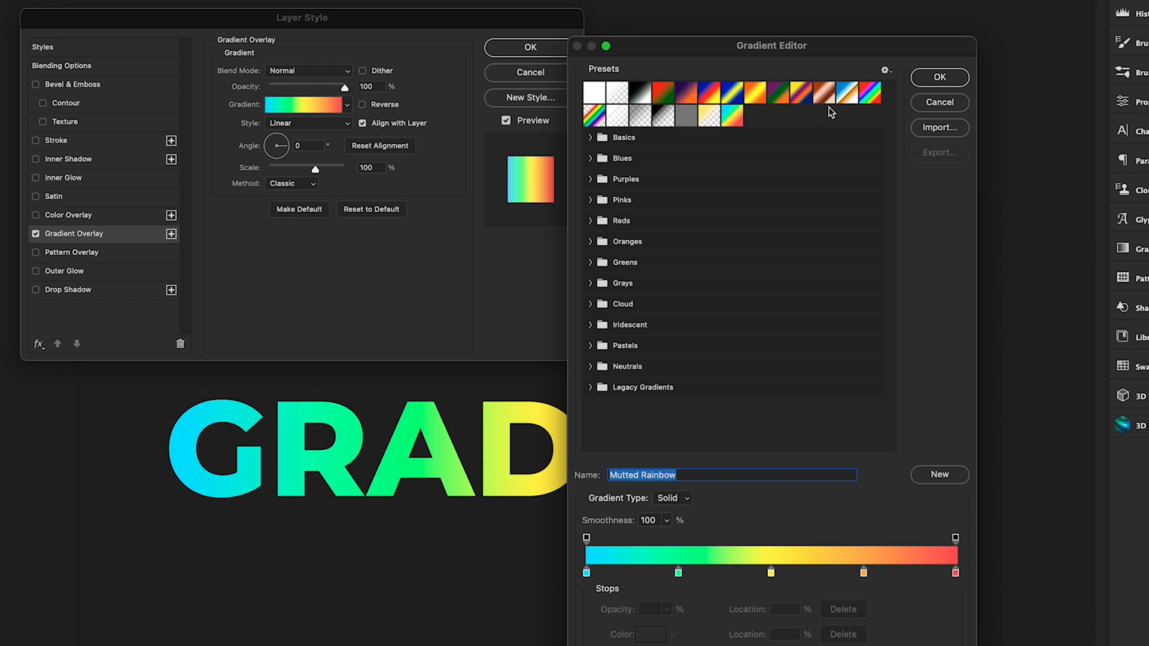
mouse_move(655, 216)
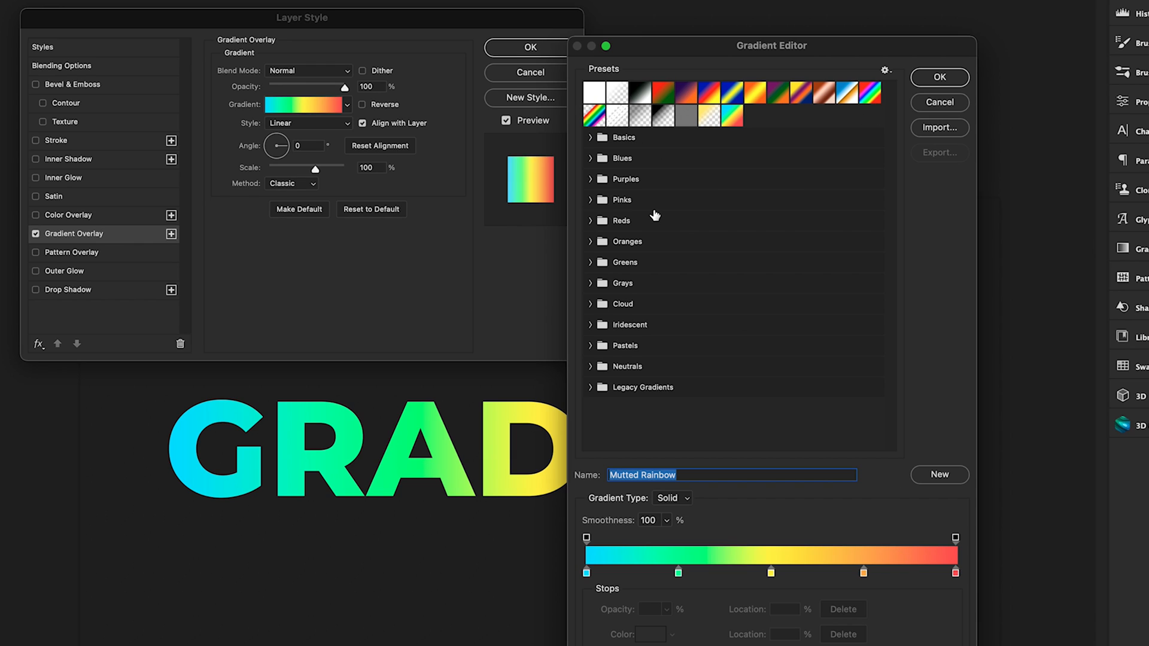
mouse_move(627, 193)
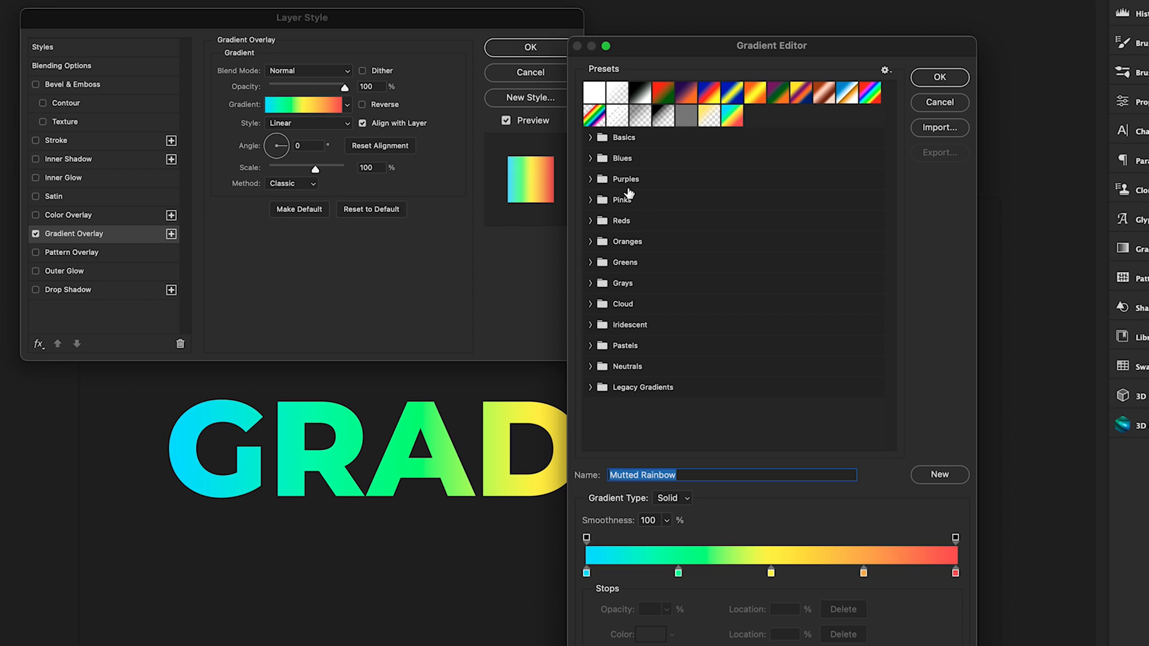
mouse_move(926, 86)
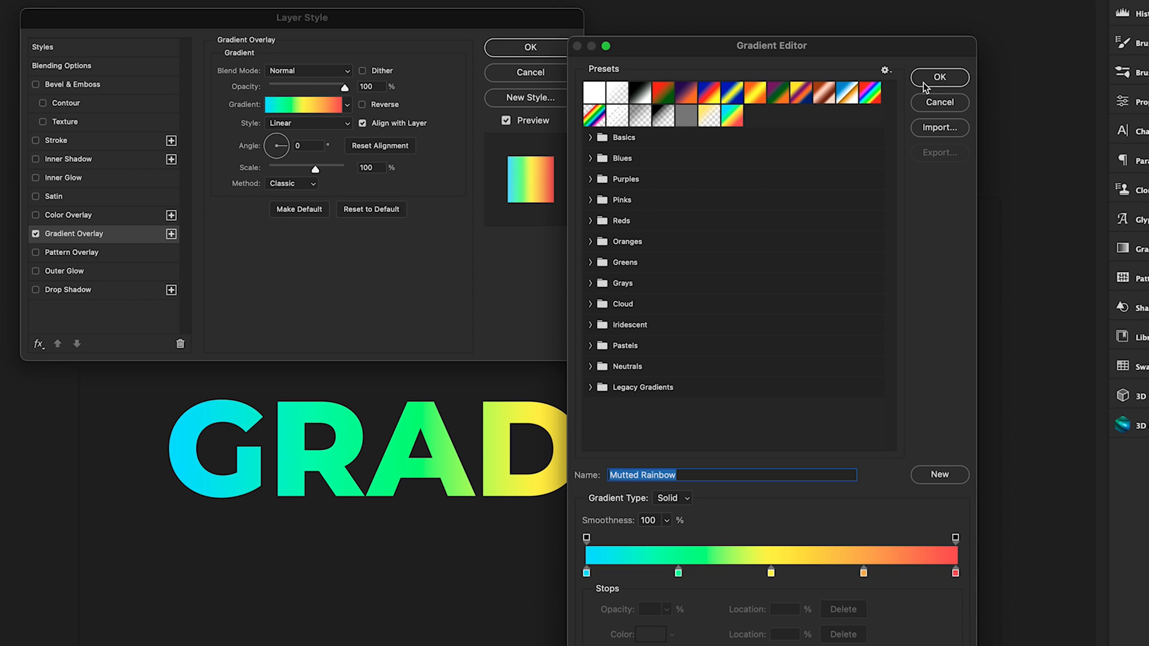
left_click(940, 77)
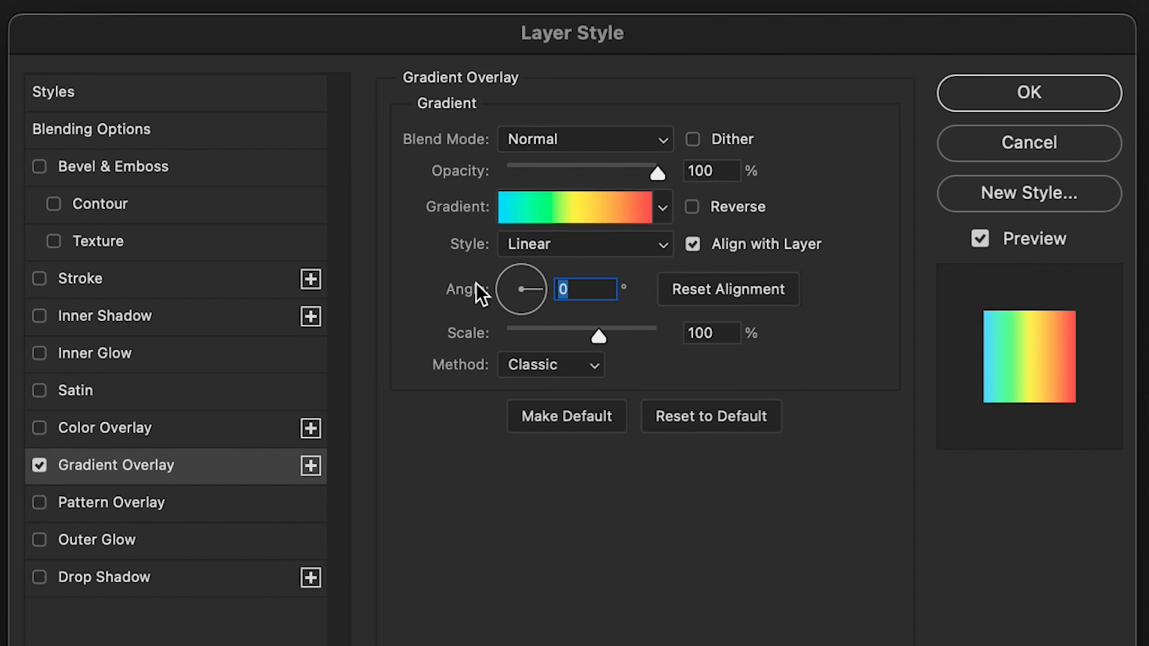
Step: Set the Gradient Overlay angle to 15° on the GRADIENT text and confirm the Layer Style
type("15")
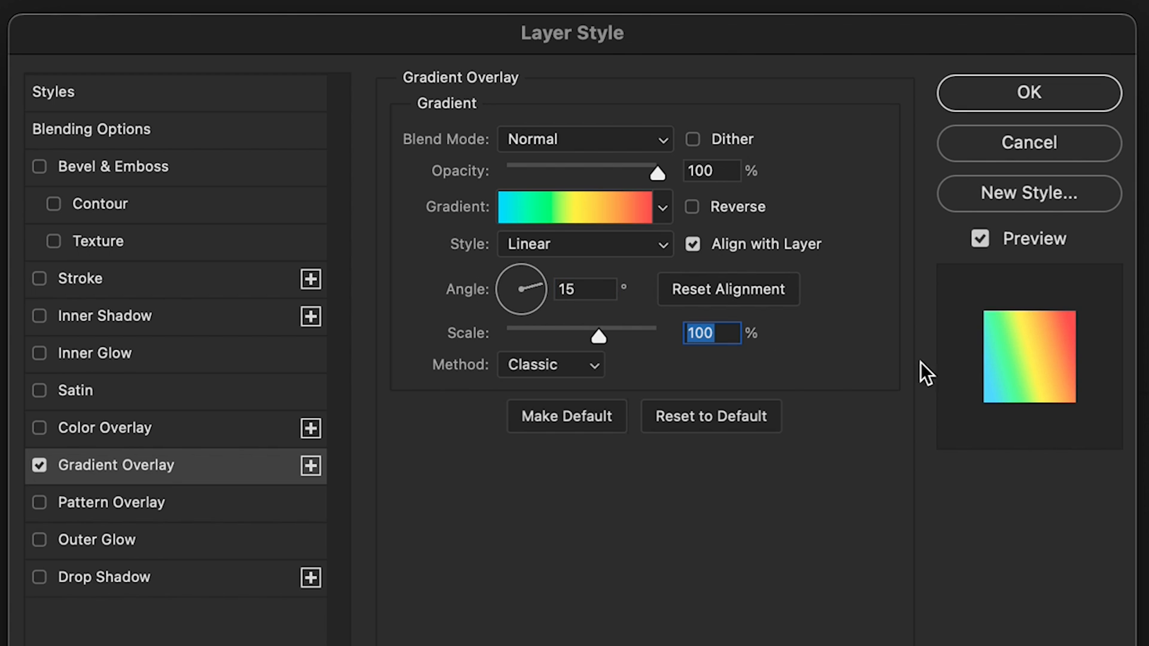
mouse_move(966, 268)
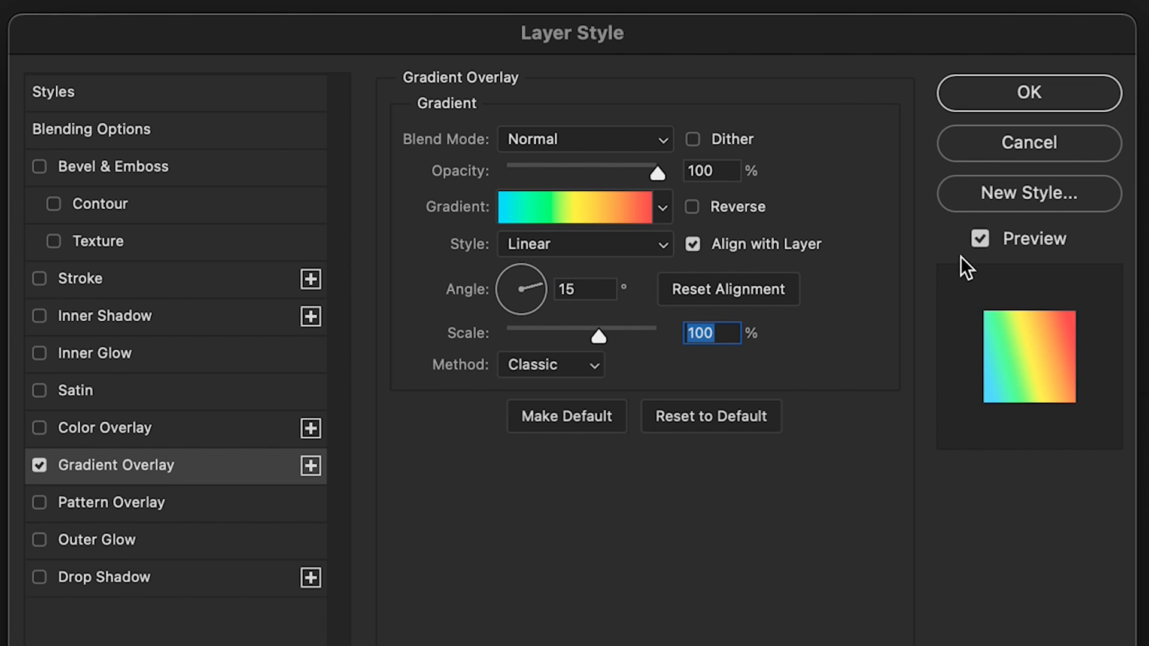
mouse_move(1114, 290)
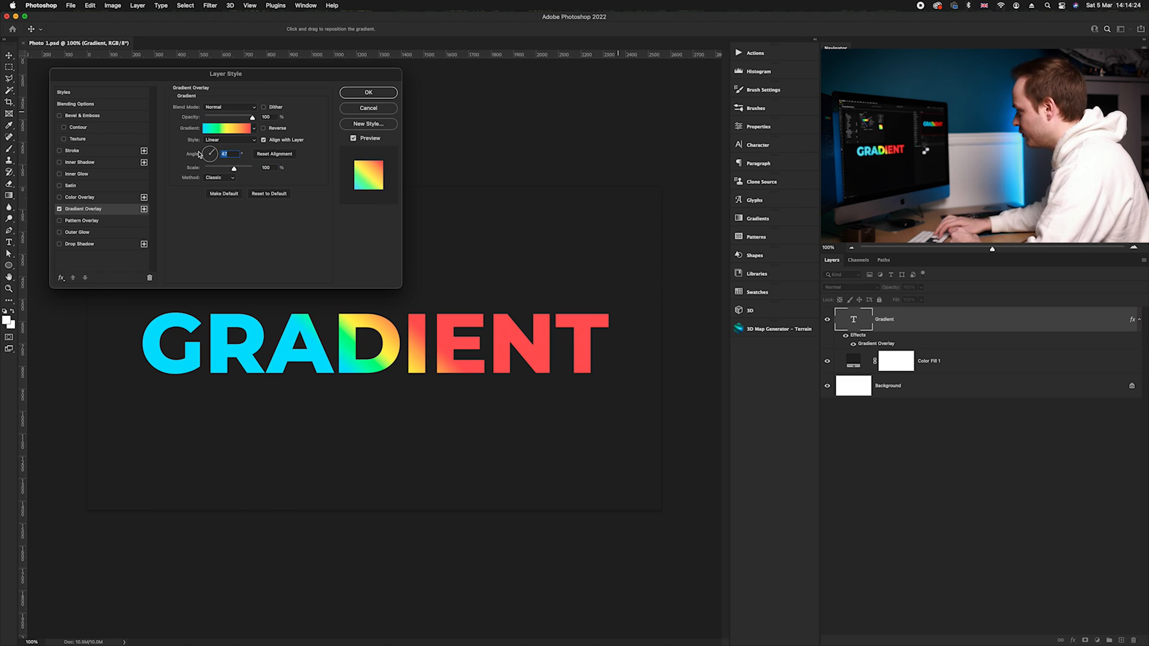
left_click_drag(209, 153, 209, 158)
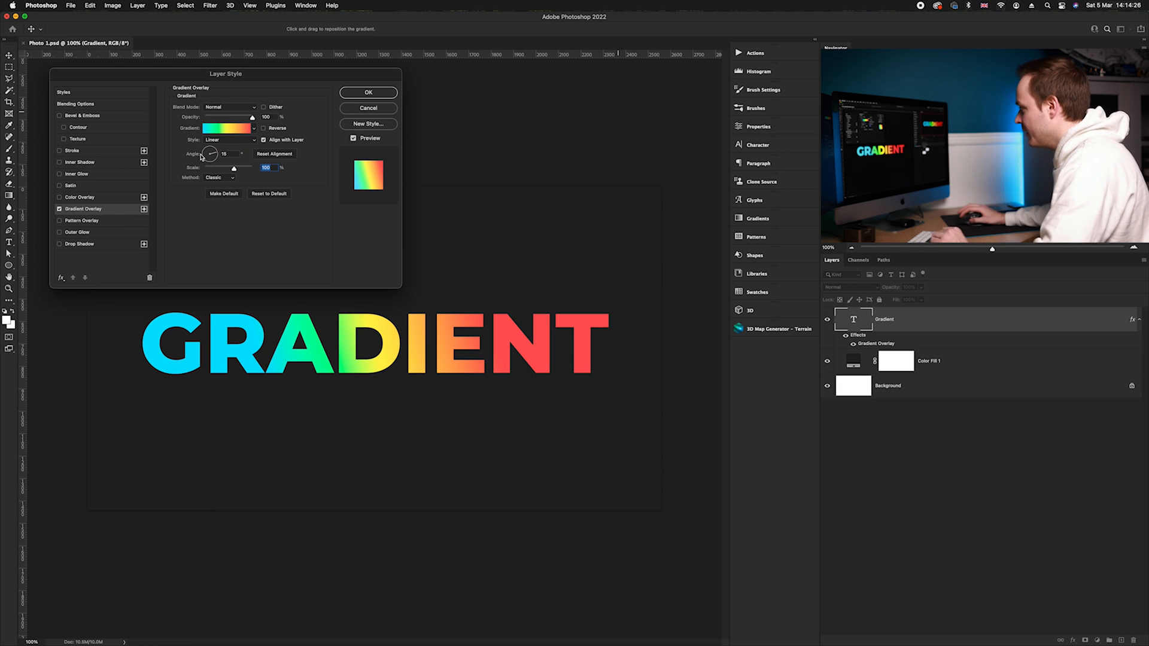
left_click(368, 92)
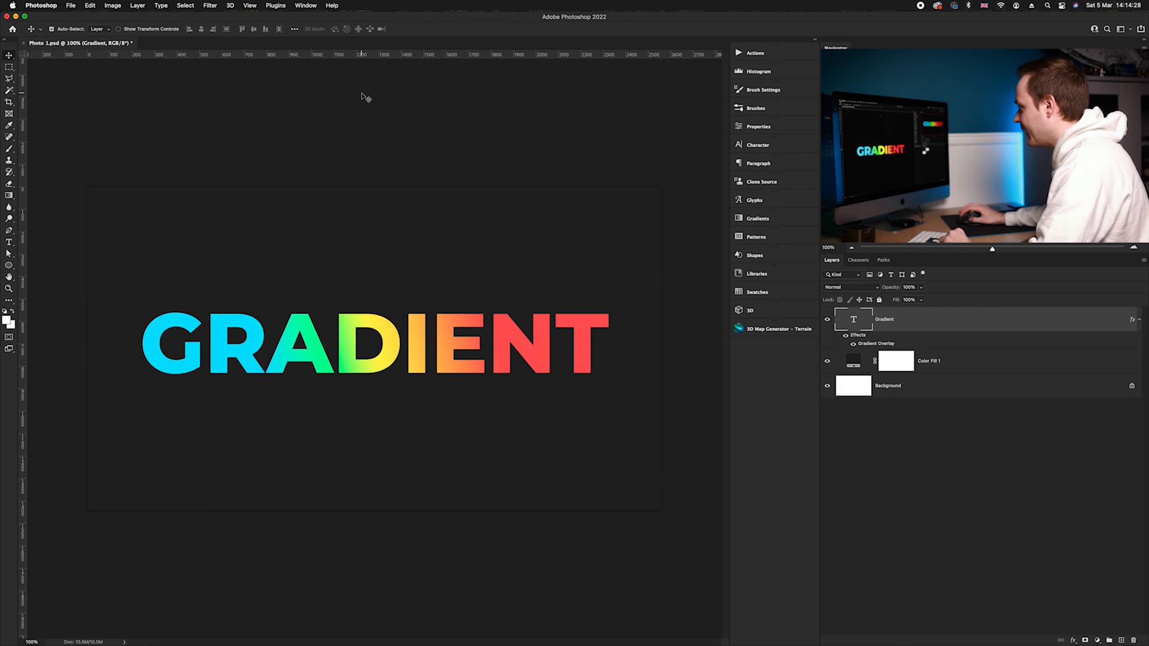